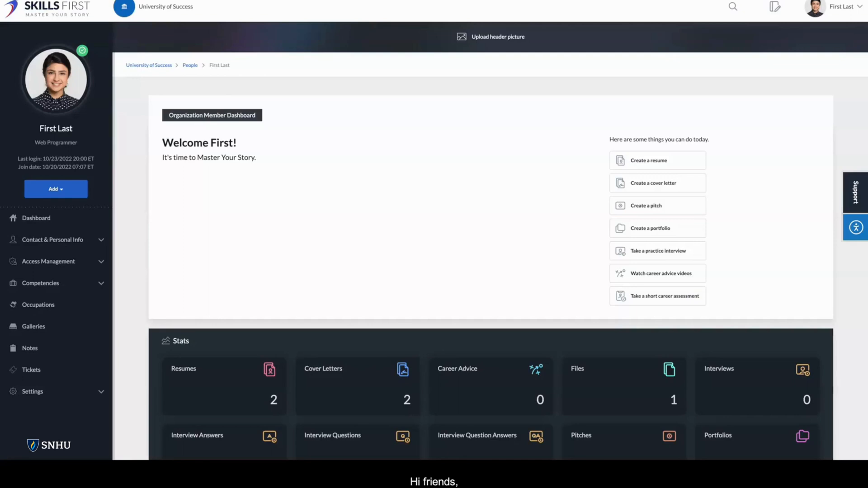
pyautogui.moveTo(398, 258)
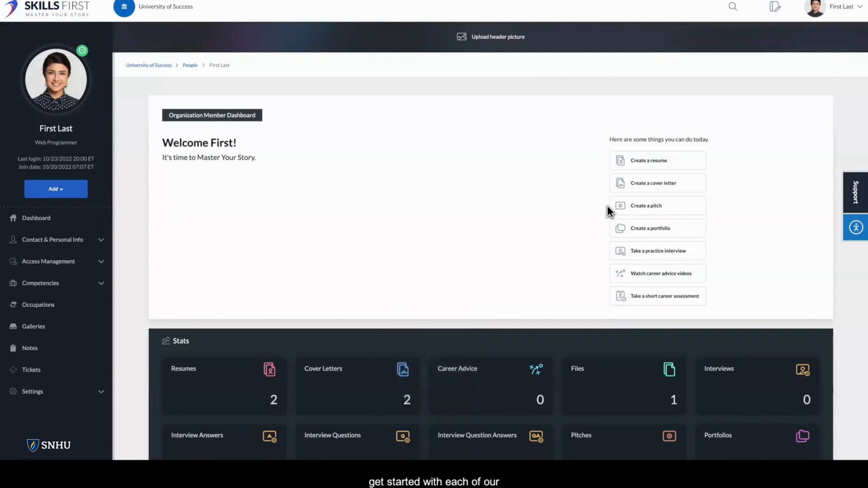
pyautogui.moveTo(591, 196)
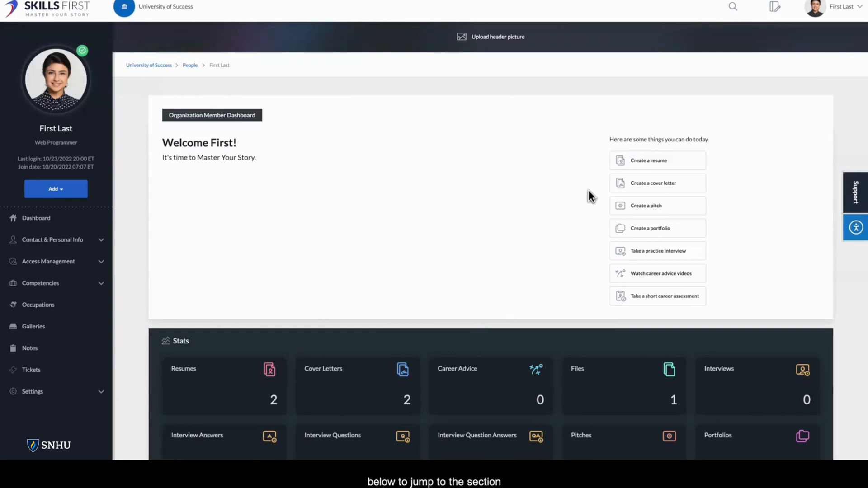
pyautogui.moveTo(483, 454)
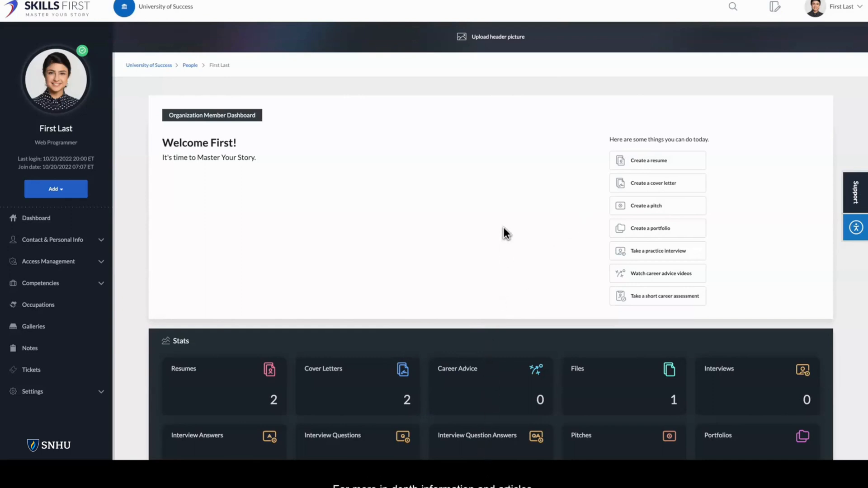
pyautogui.moveTo(510, 229)
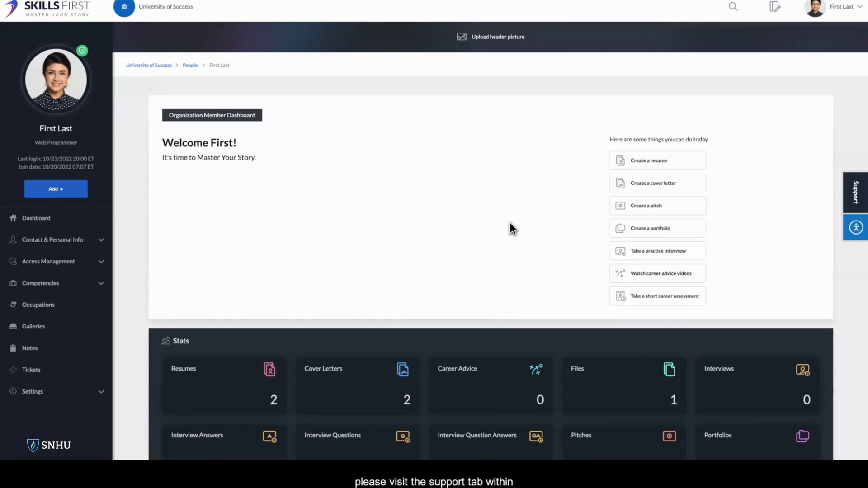
pyautogui.moveTo(862, 190)
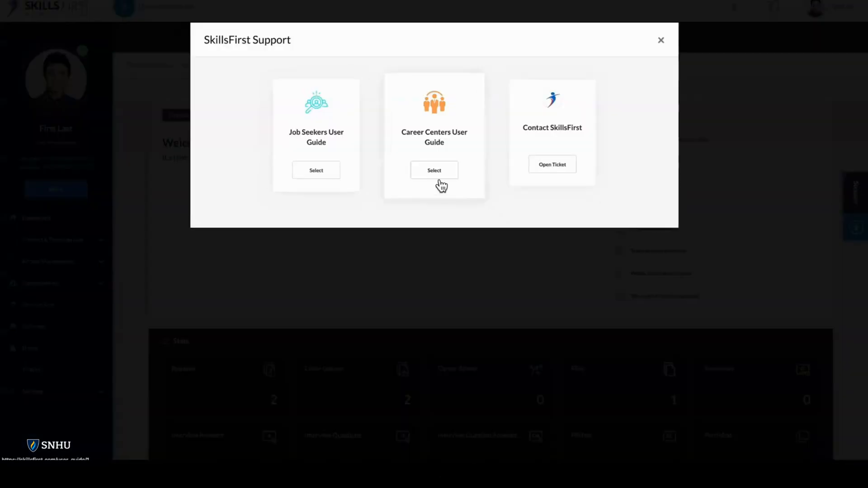
pyautogui.moveTo(670, 47)
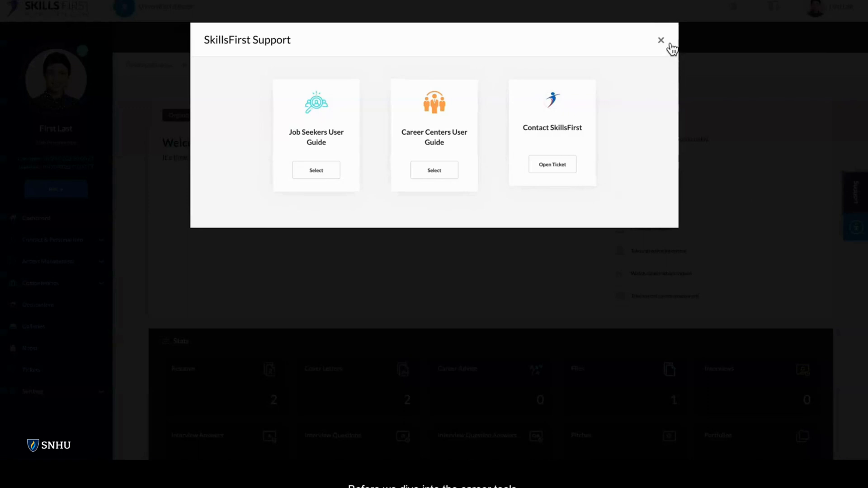
# Close the support dialog and reveal the full Stats panel with interview answers, questions, pitches and portfolios counts.
pyautogui.click(660, 40)
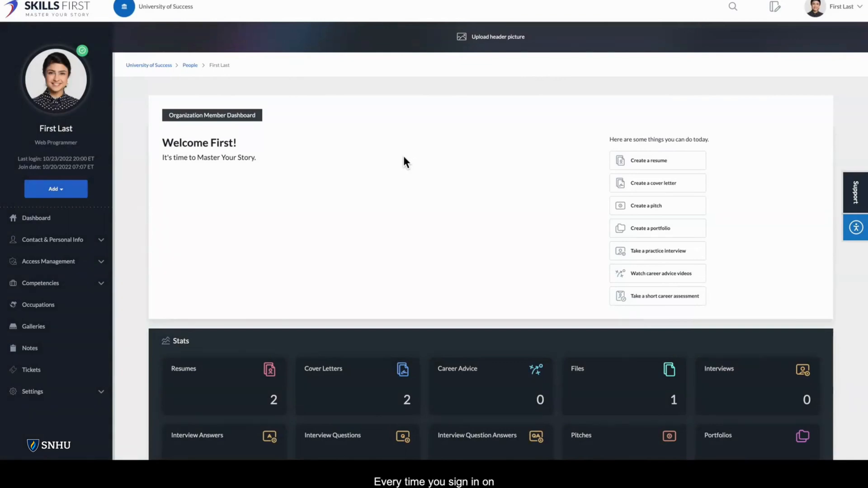
pyautogui.moveTo(233, 118)
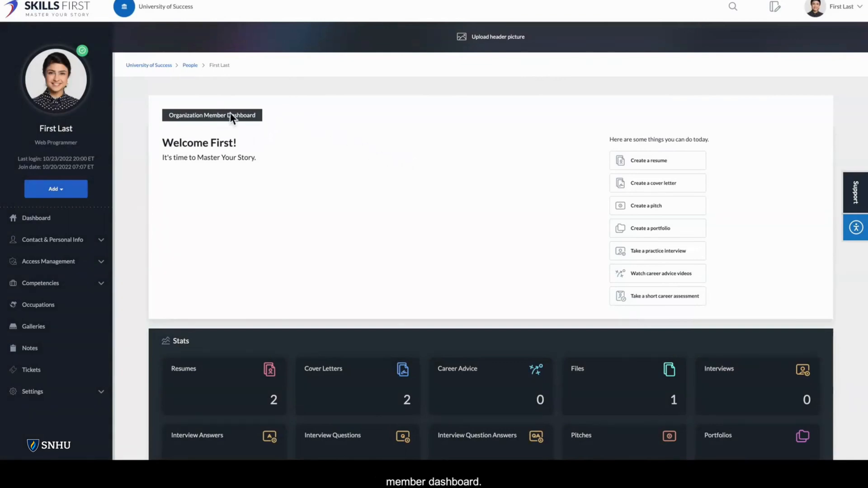
pyautogui.moveTo(271, 123)
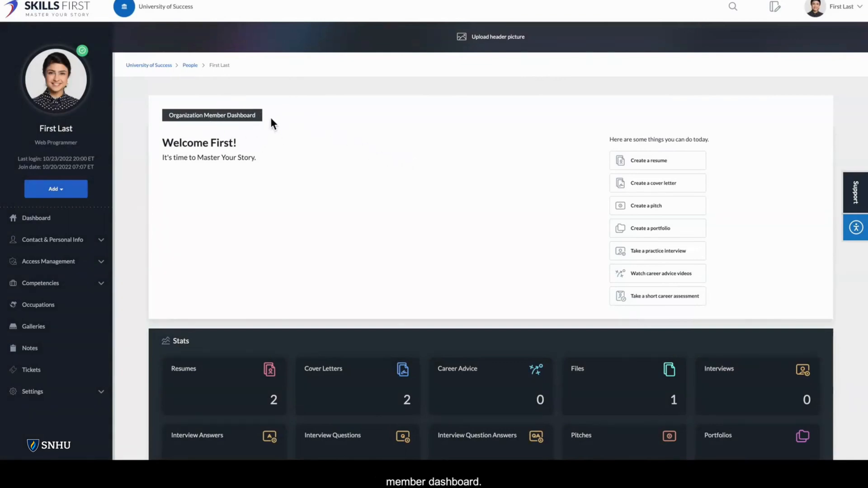
pyautogui.moveTo(588, 253)
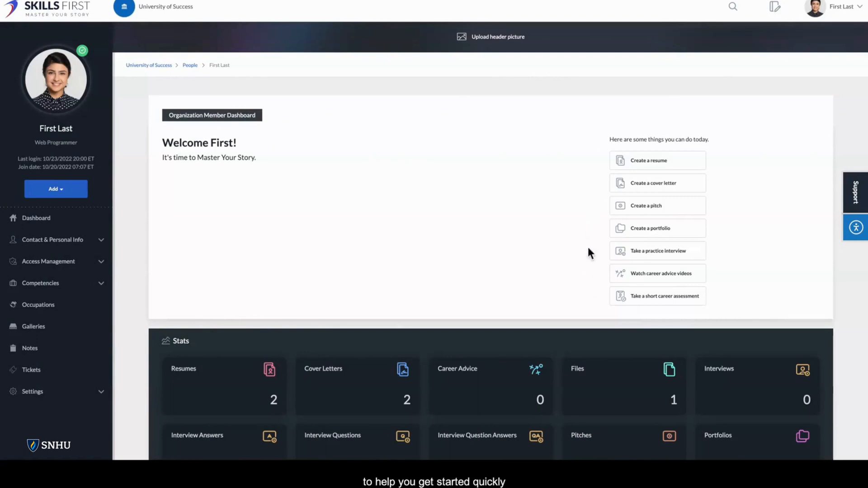
pyautogui.moveTo(710, 309)
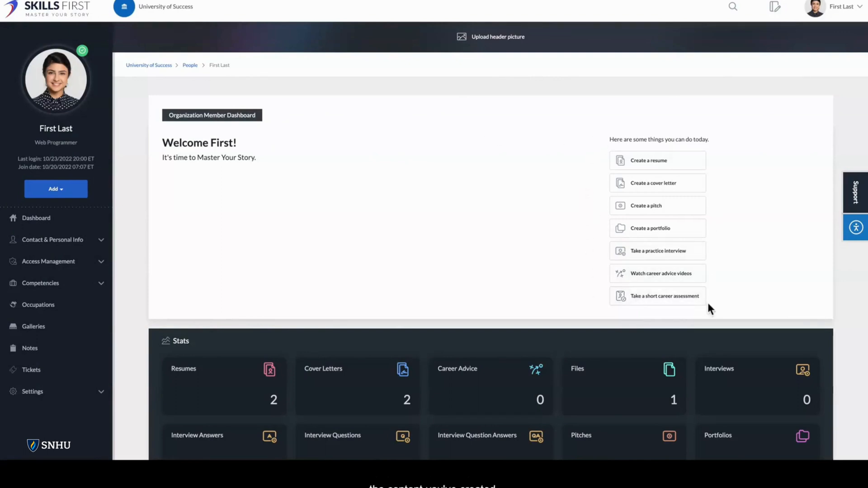
pyautogui.scroll(-3)
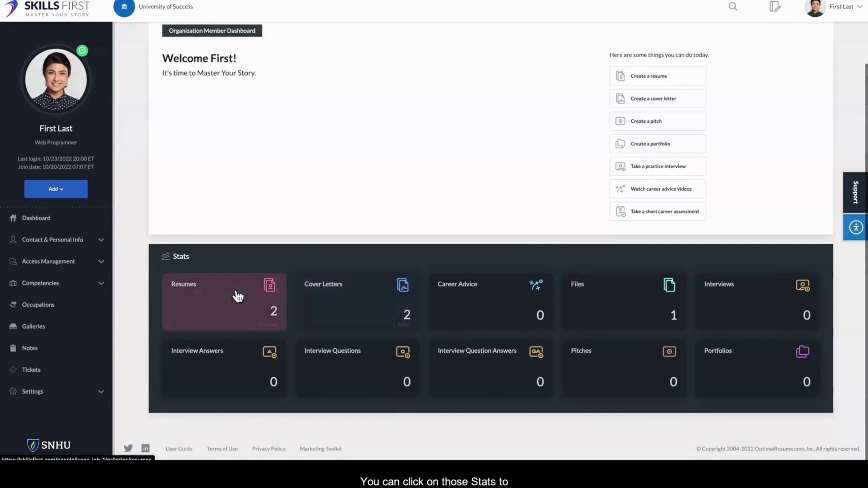
pyautogui.moveTo(287, 322)
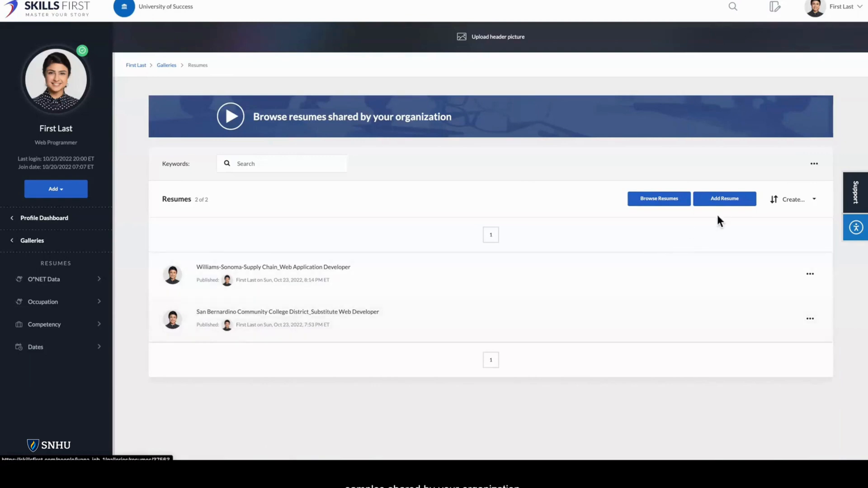
pyautogui.moveTo(347, 137)
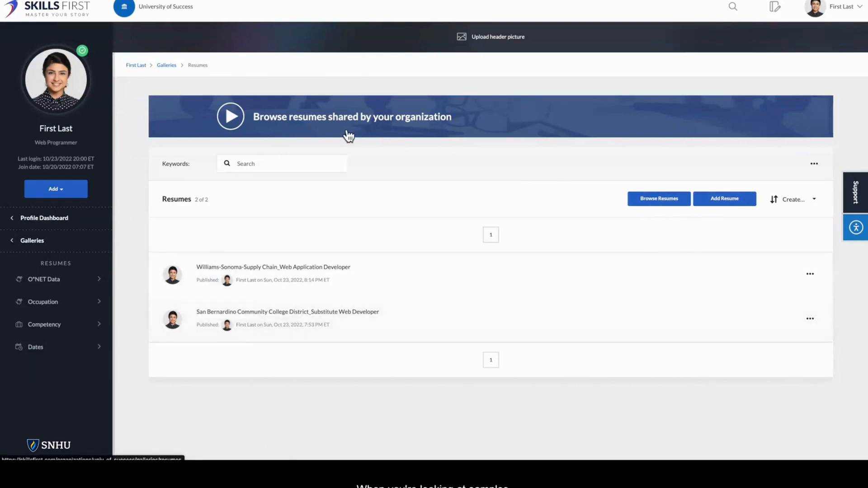
pyautogui.moveTo(620, 195)
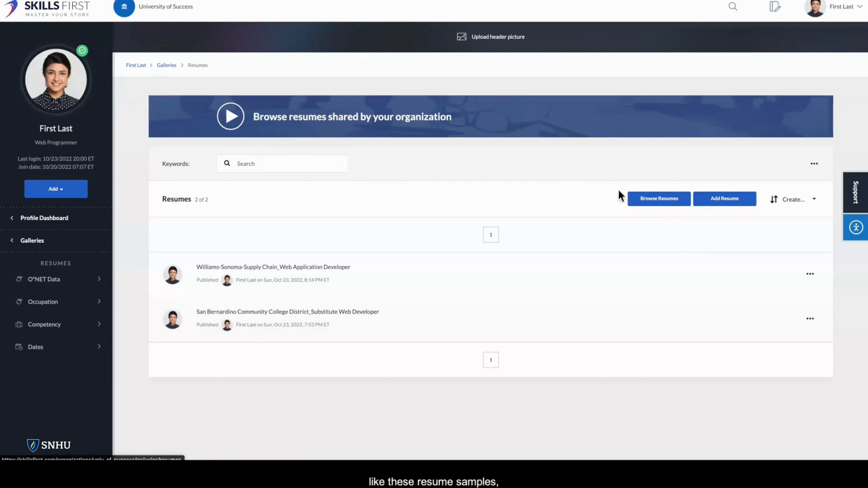
# Open the 'Accountants and Auditors 1 (Early Career)' sample from Browse Resumes.
pyautogui.click(658, 198)
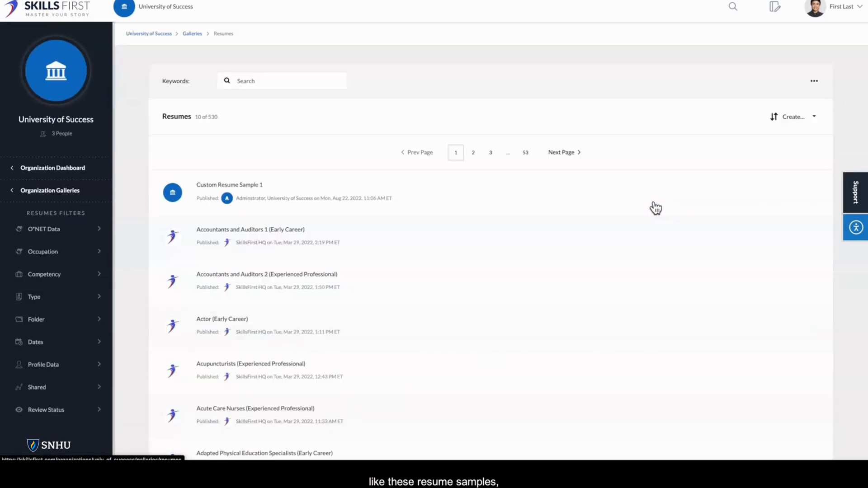
pyautogui.moveTo(265, 236)
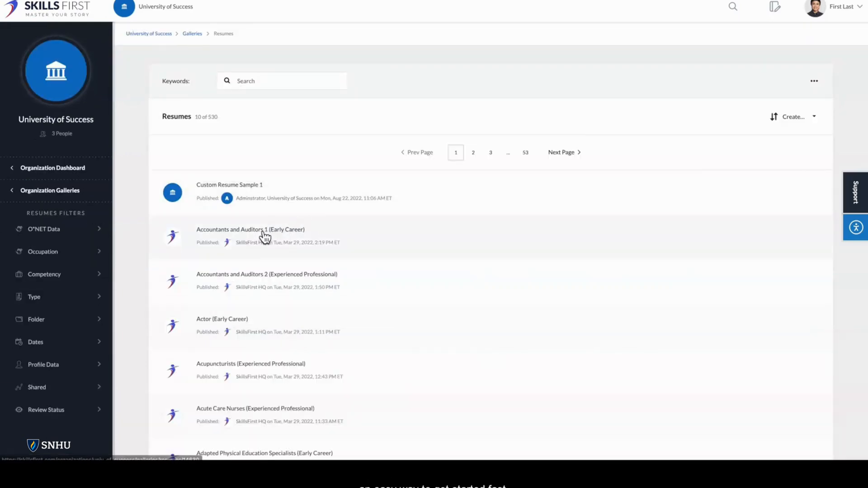
pyautogui.click(250, 229)
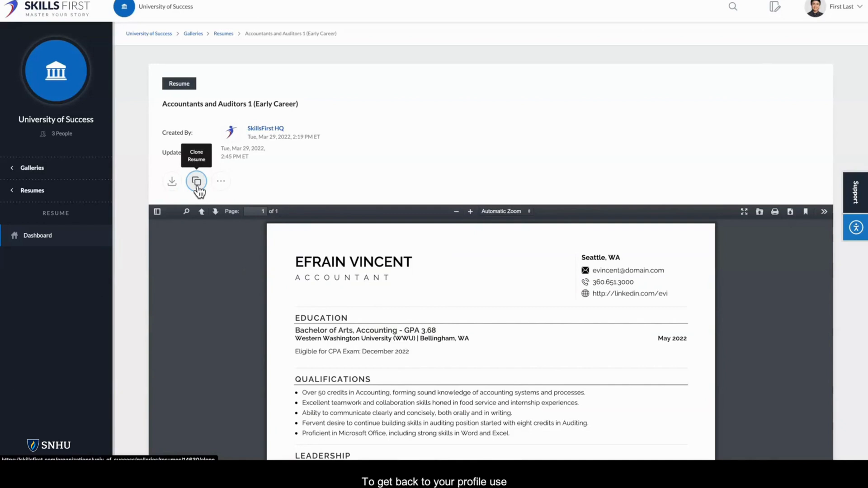
# Clone the Accountants sample resume privately, then return to the member profile dashboard via the account menu.
pyautogui.click(196, 180)
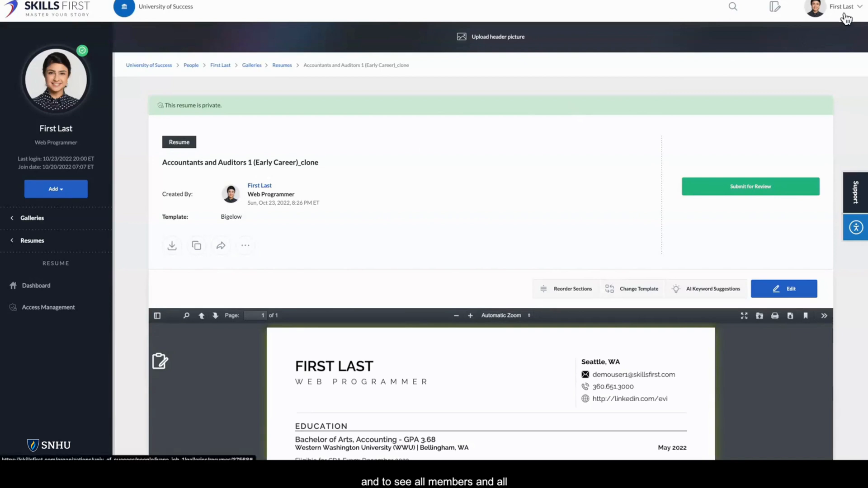
pyautogui.click(827, 8)
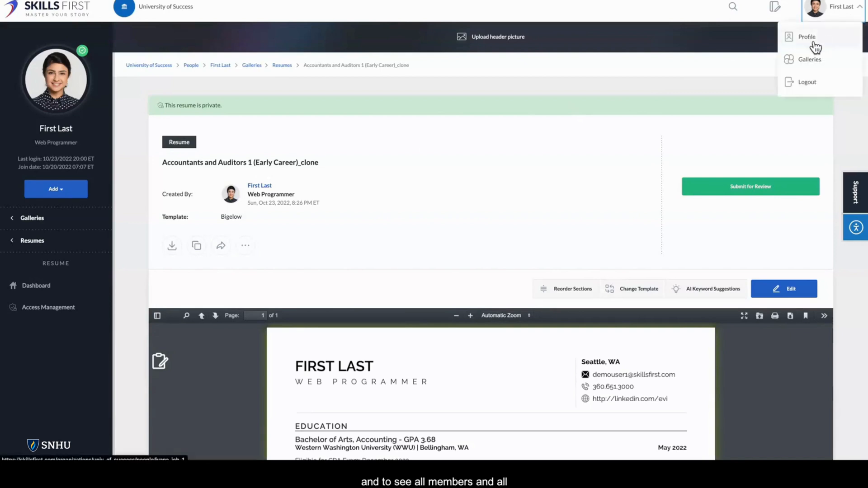
pyautogui.click(799, 36)
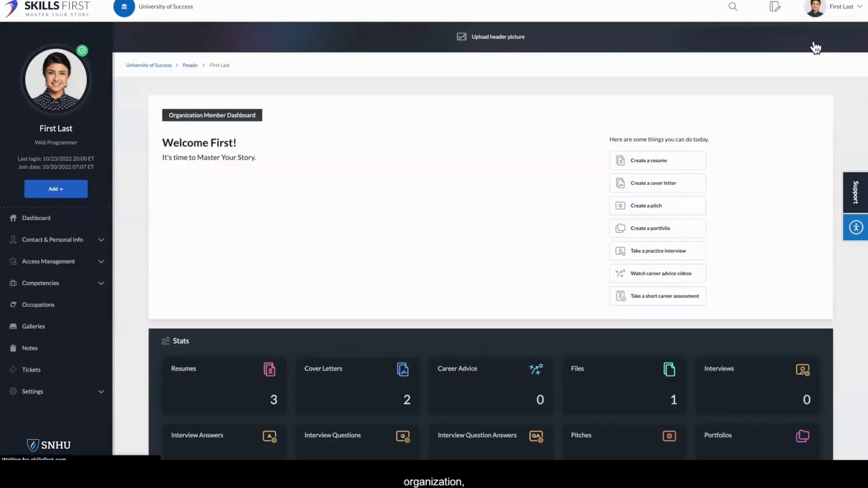
pyautogui.moveTo(463, 143)
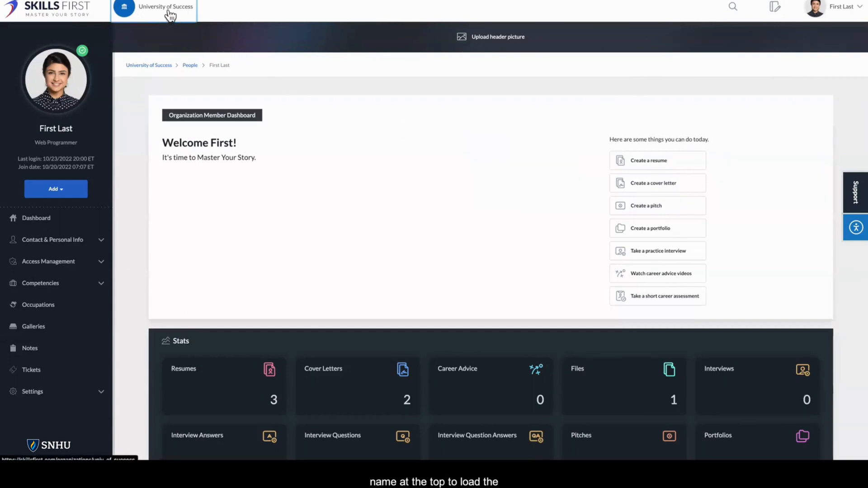
# Open the University of Success organization dashboard showing 530 resumes and 331 cover letters, then bring up the account menu.
pyautogui.click(166, 6)
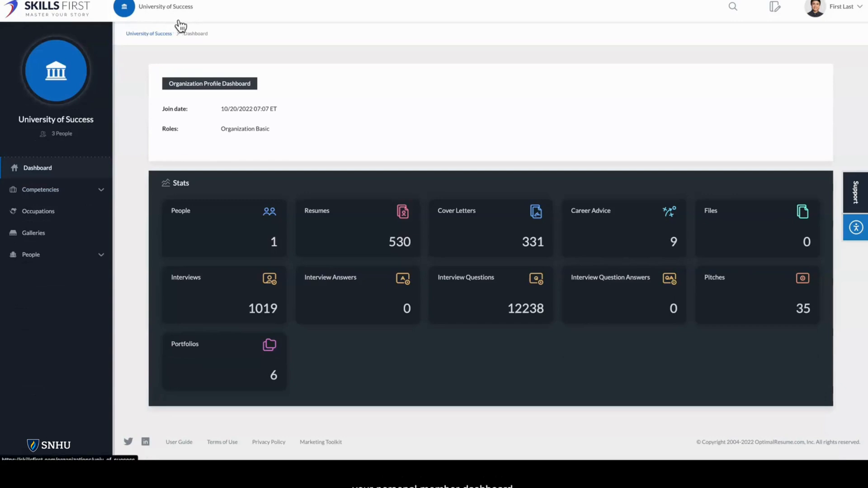
pyautogui.click(815, 7)
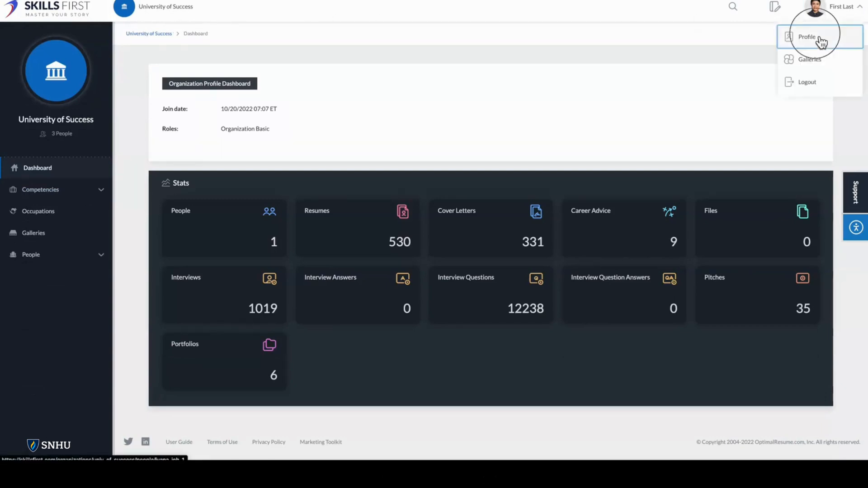